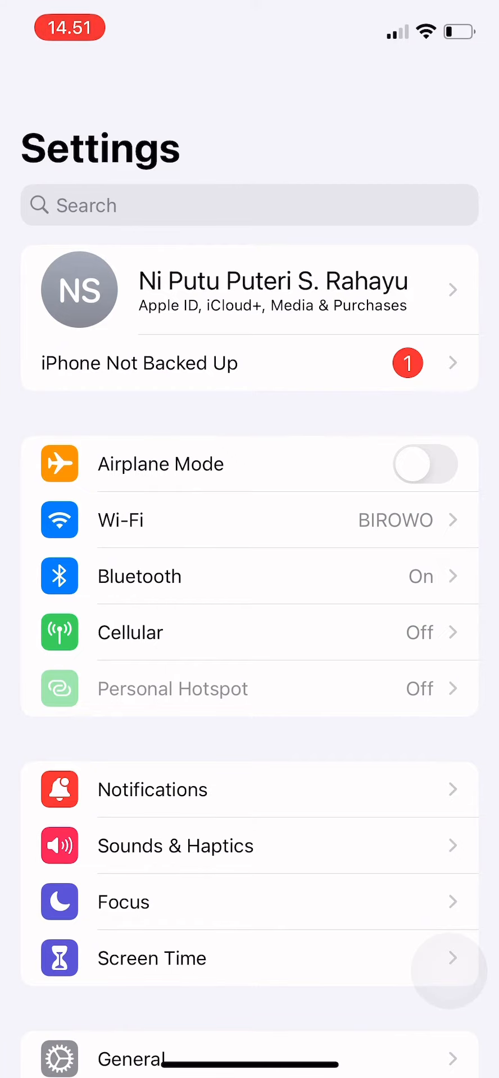
Step: Scroll Settings down to Accessibility and its Hearing section
{"action": "scroll", "scroll_direction": "down", "scroll_amount": 3}
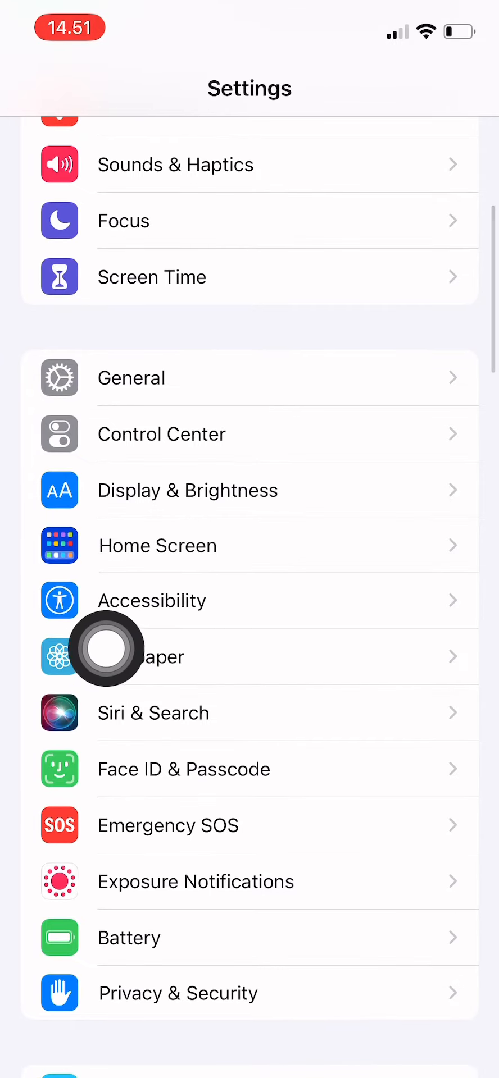
{"action": "mouse_move", "coordinate": [450, 762]}
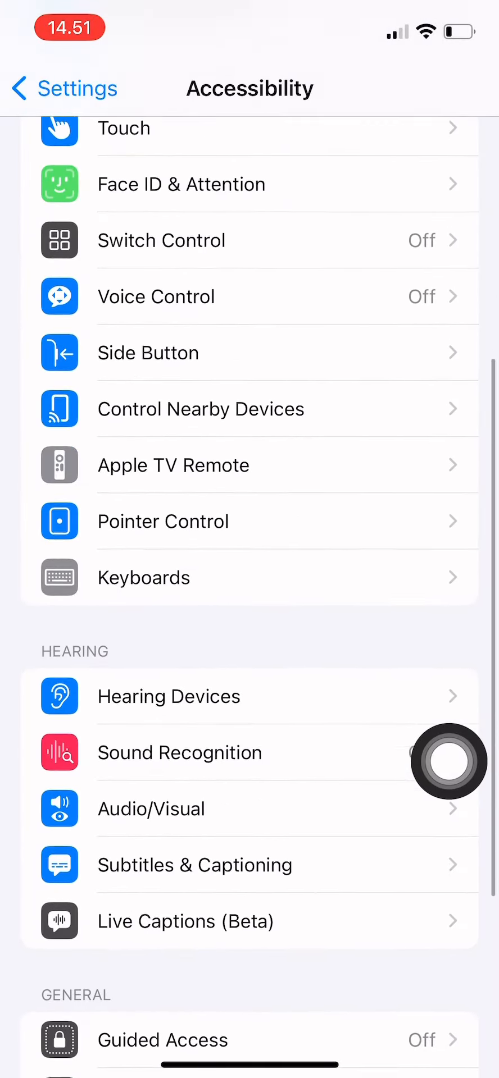
{"action": "scroll", "scroll_direction": "down", "scroll_amount": 3}
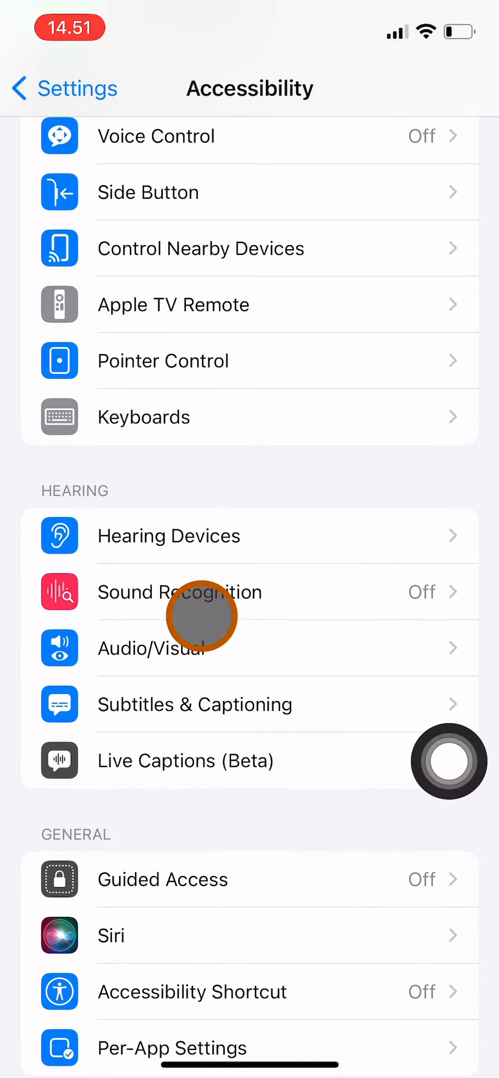
Step: Reach the Background Sounds page via Audio/Visual, showing Rain at volume 65
{"action": "left_click", "coordinate": [165, 647]}
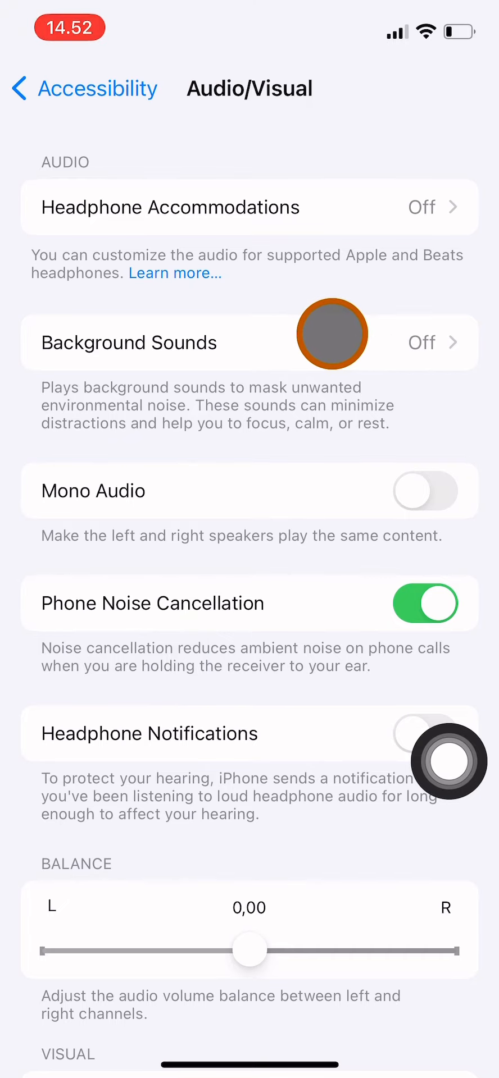
{"action": "left_click", "coordinate": [128, 342]}
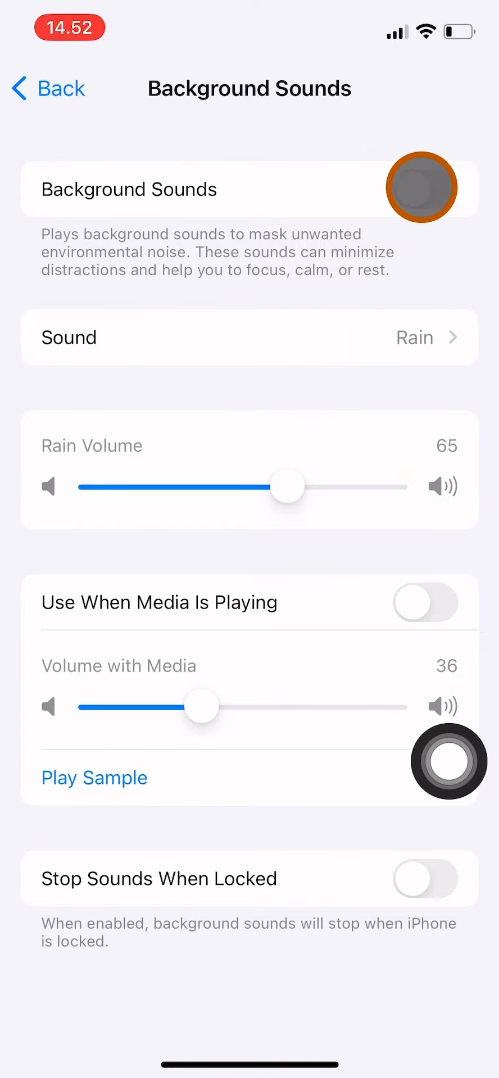
Step: Switch Background Sounds on and review the sound list, keeping Rain selected
{"action": "left_click", "coordinate": [424, 187]}
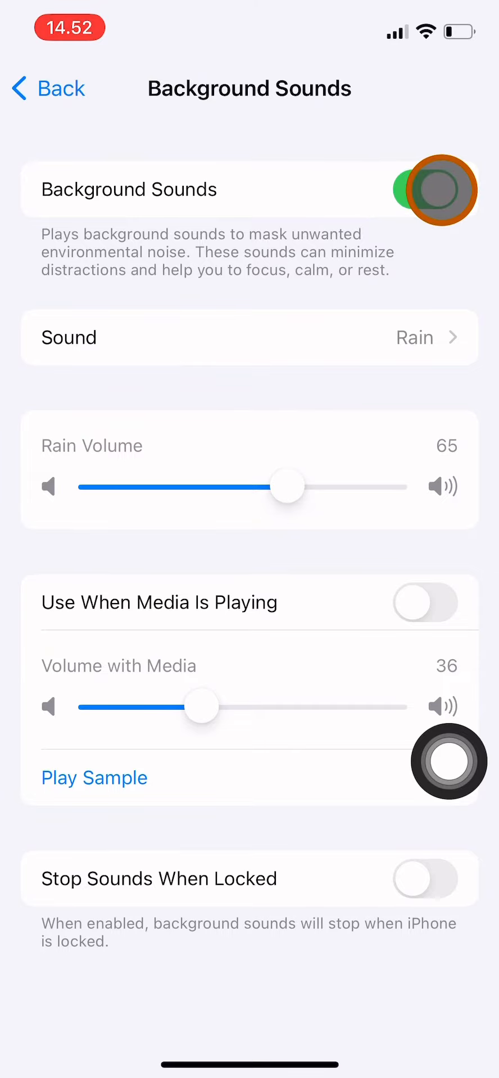
{"action": "left_click", "coordinate": [250, 337]}
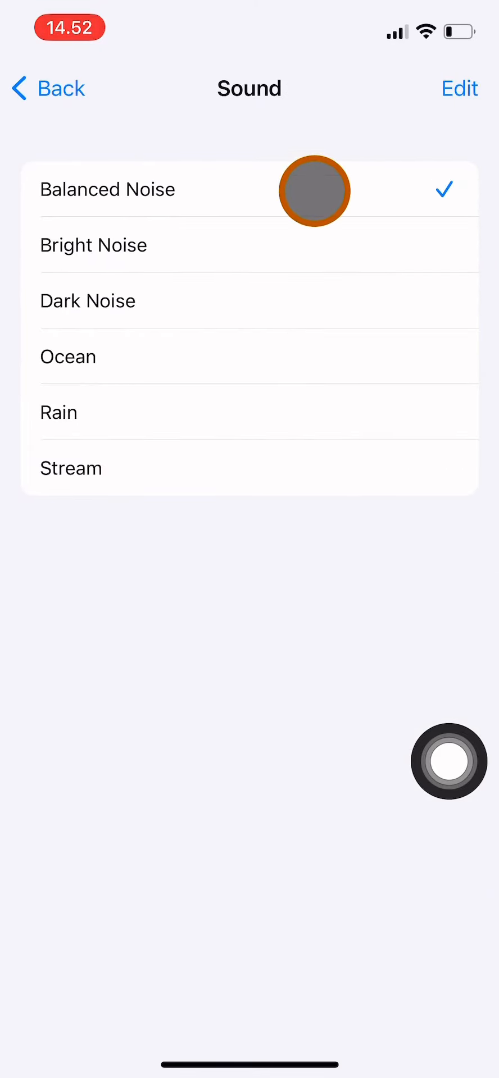
{"action": "mouse_move", "coordinate": [256, 290]}
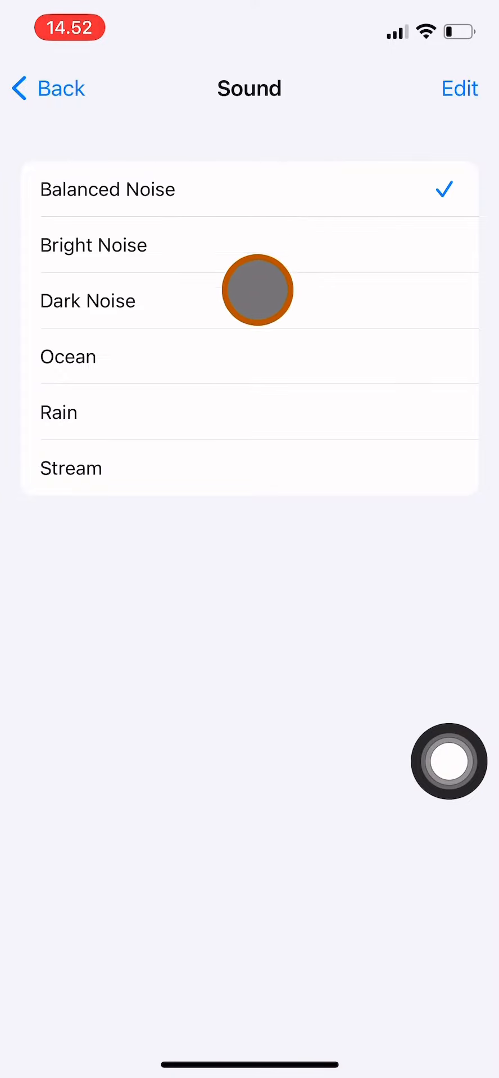
{"action": "left_click", "coordinate": [259, 412]}
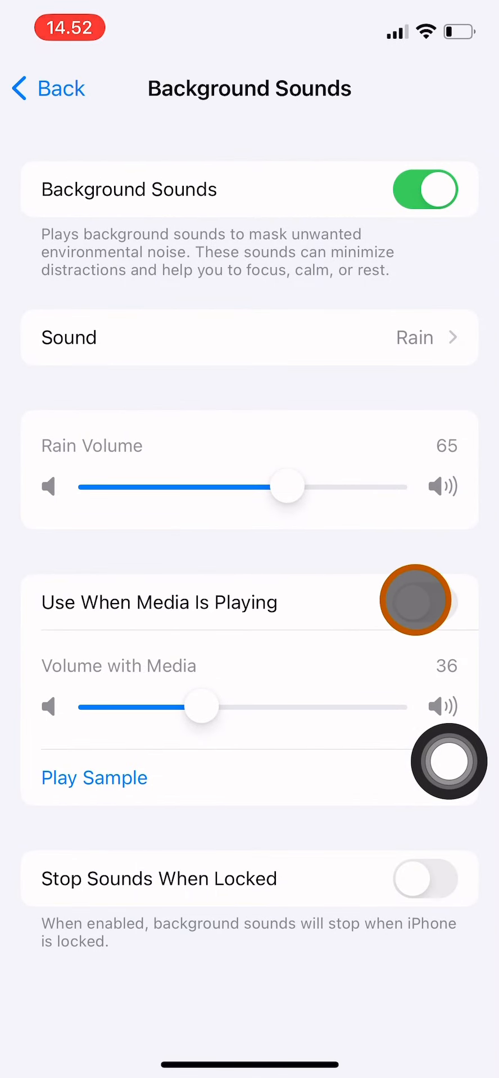
Step: Enable Use When Media Is Playing at volume 27, then toggle Background Sounds off and back on
{"action": "left_click", "coordinate": [425, 602]}
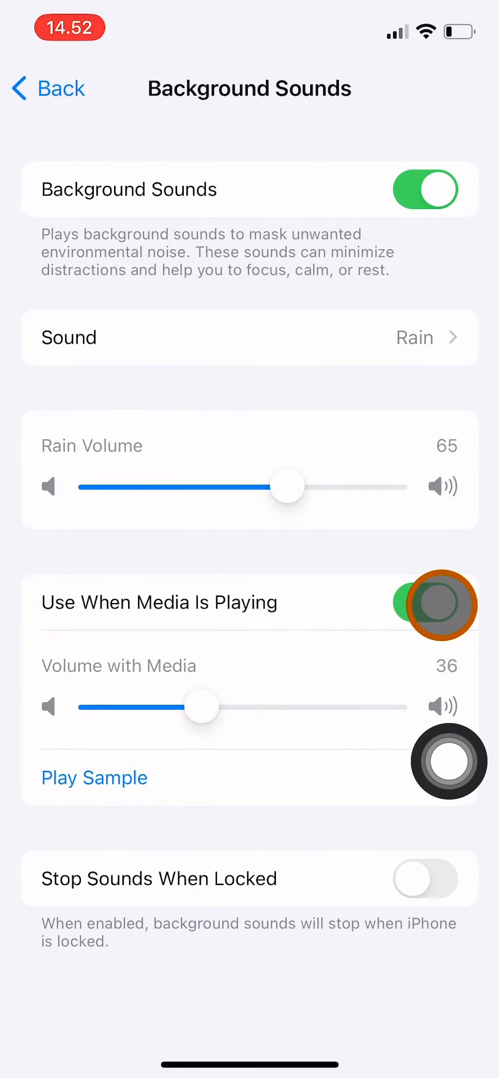
{"action": "left_click", "coordinate": [425, 601]}
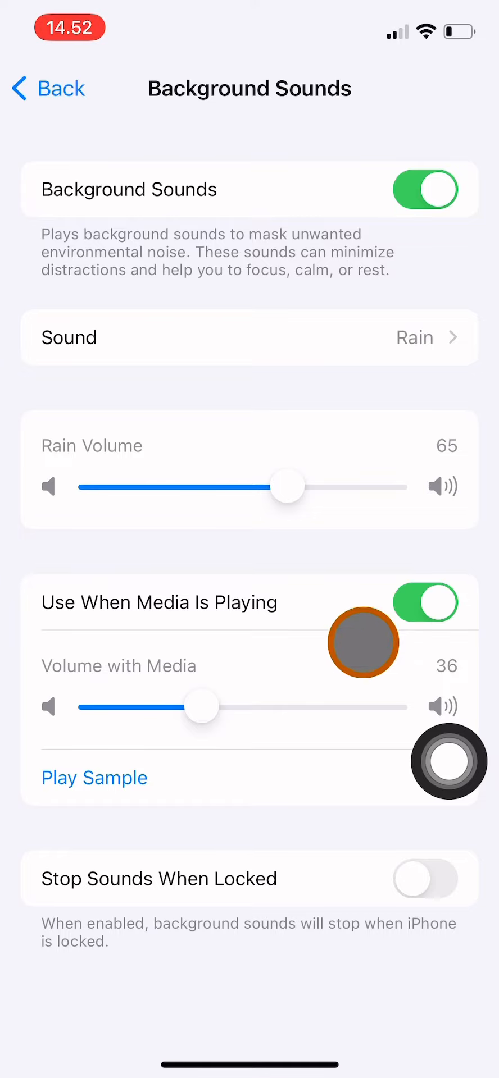
{"action": "left_click_drag", "start_coordinate": [203, 706], "coordinate": [175, 706]}
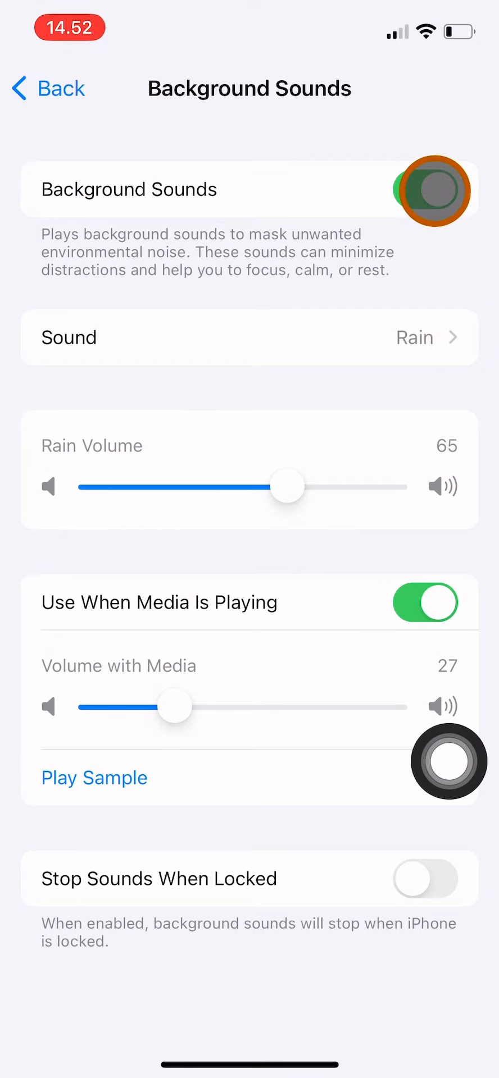
{"action": "left_click", "coordinate": [425, 189]}
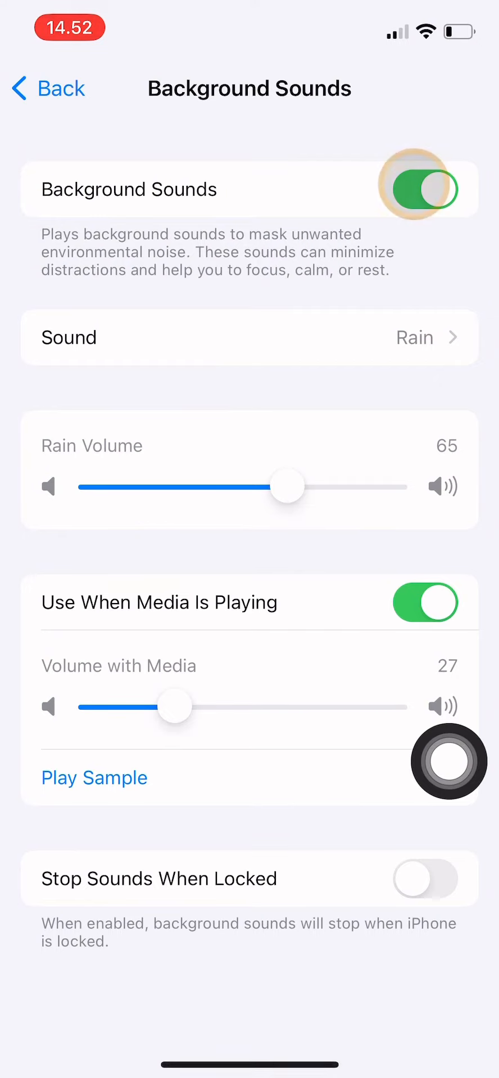
{"action": "left_click", "coordinate": [424, 189]}
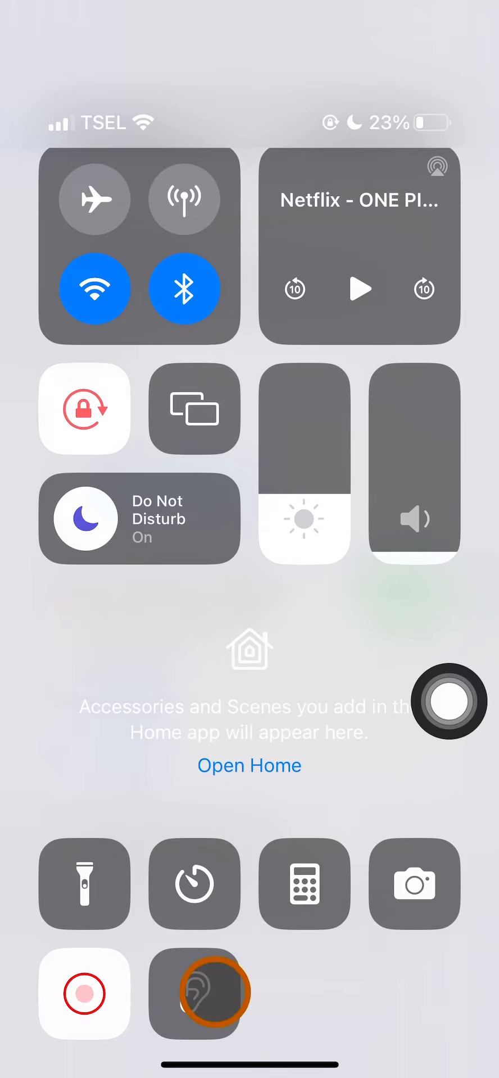
Step: Expand Control Center's hearing tile showing Background Sounds on with Rain at 65
{"action": "left_click", "coordinate": [194, 992]}
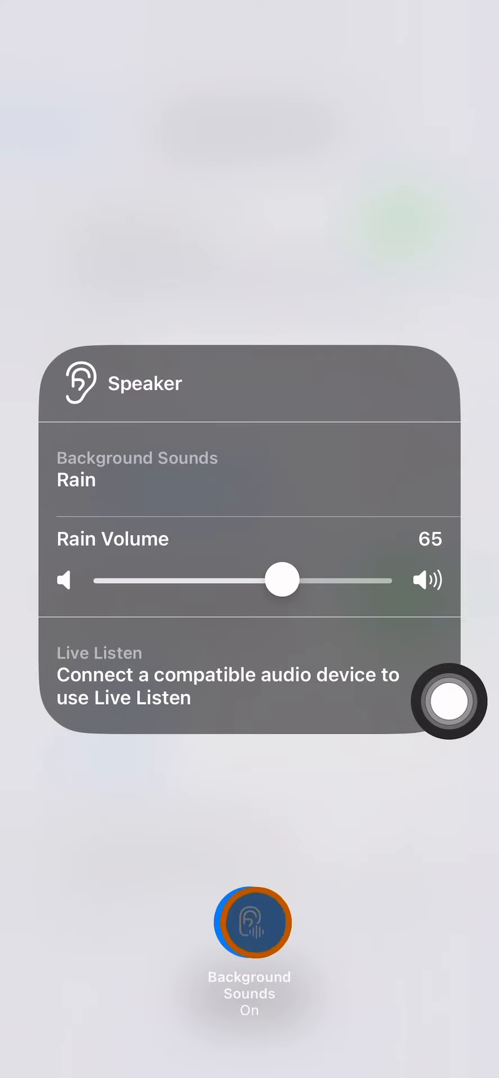
Step: Turn Background Sounds off from the hearing panel, then toggle it once more
{"action": "left_click", "coordinate": [249, 929]}
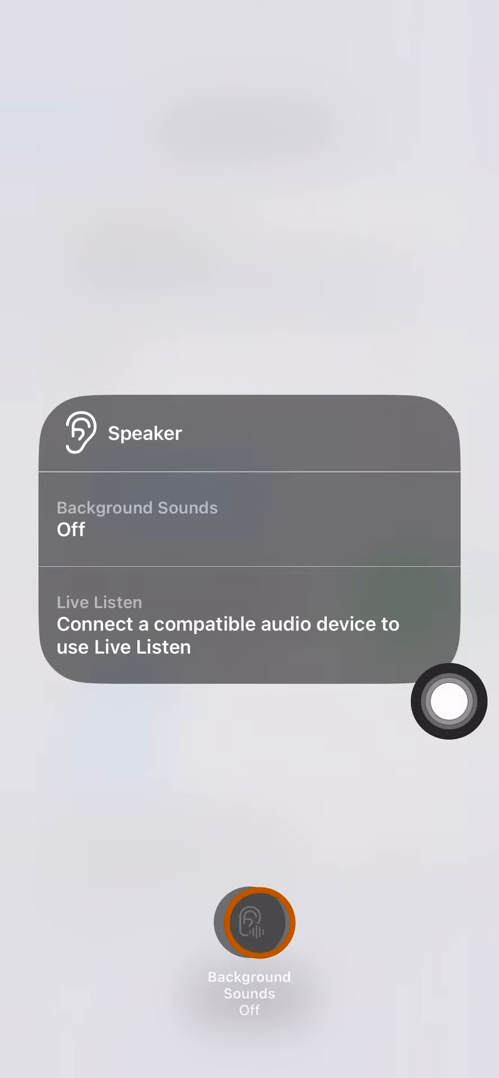
{"action": "left_click", "coordinate": [249, 923]}
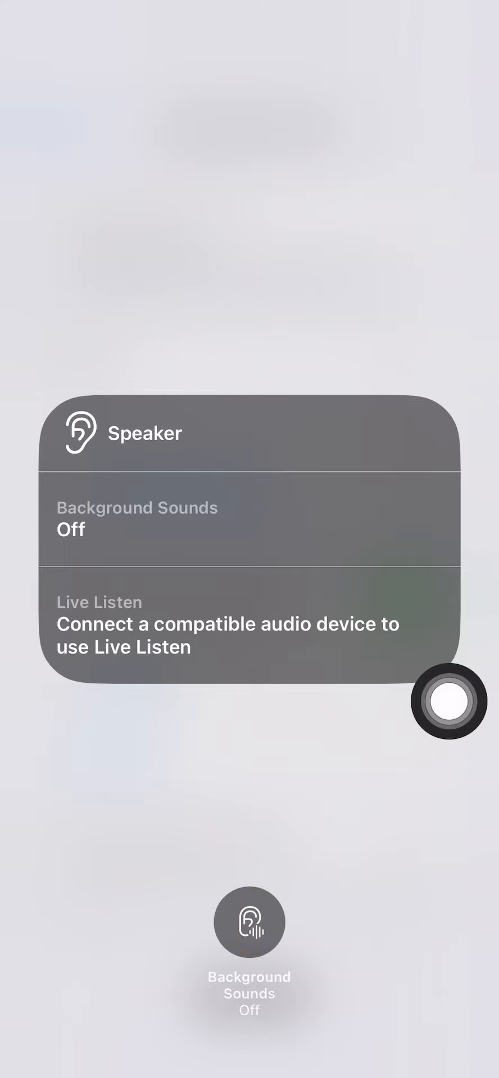